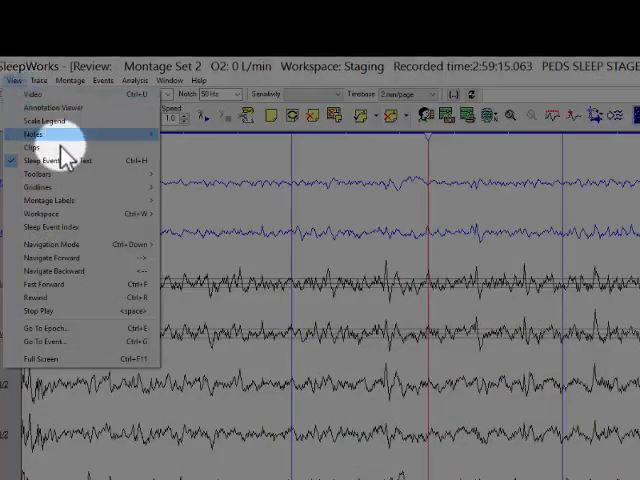
mouse_move(44, 176)
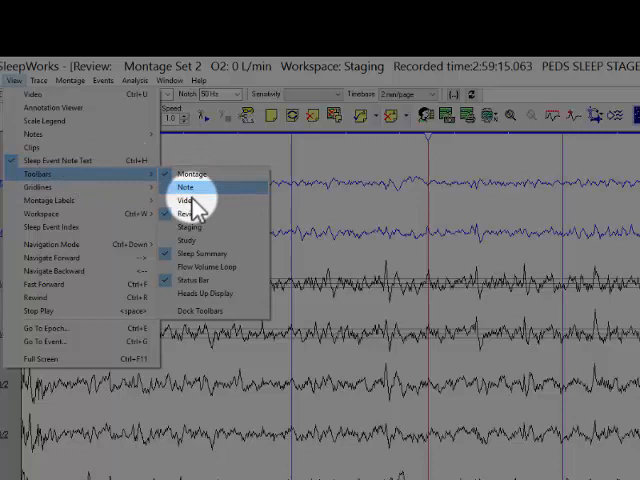
Enable the Staging toolbar above the signal traces.
left_click(184, 188)
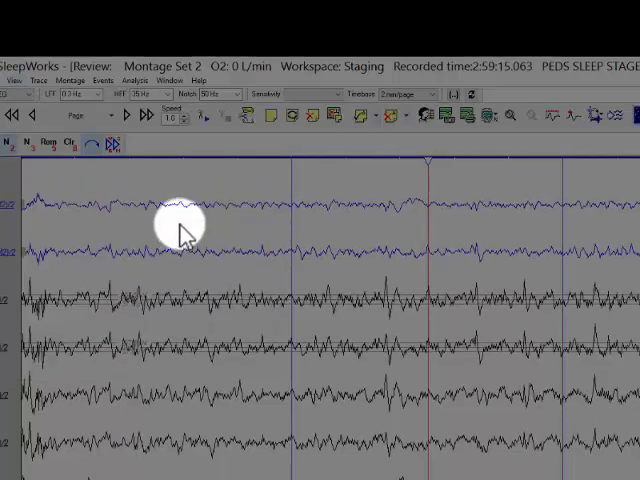
mouse_move(116, 116)
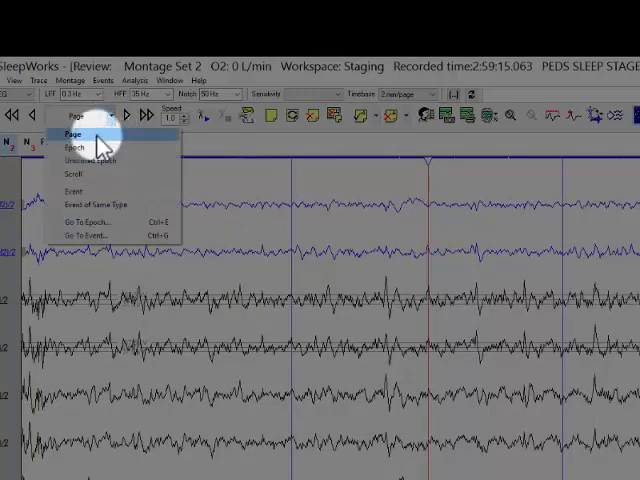
mouse_move(84, 148)
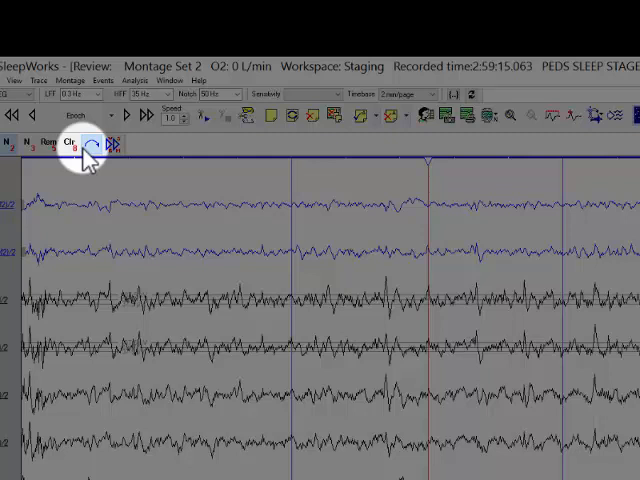
Use a Staging toolbar button, which brings up the Edit Settings list of scoring entries.
left_click(16, 64)
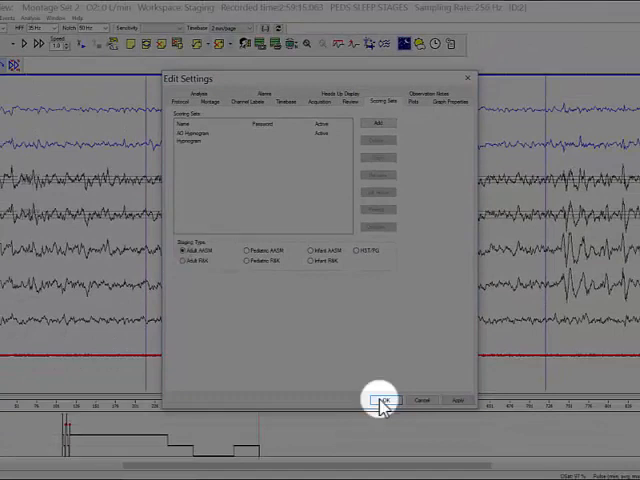
Accept the Edit Settings and set the timebase to 30 sec/page.
left_click(384, 400)
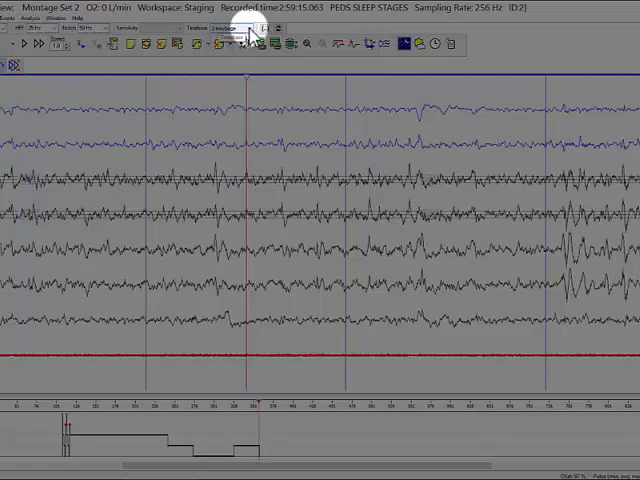
left_click(348, 56)
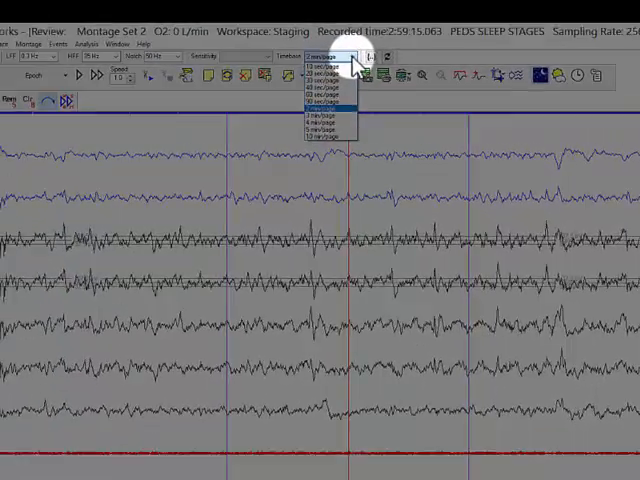
left_click(322, 108)
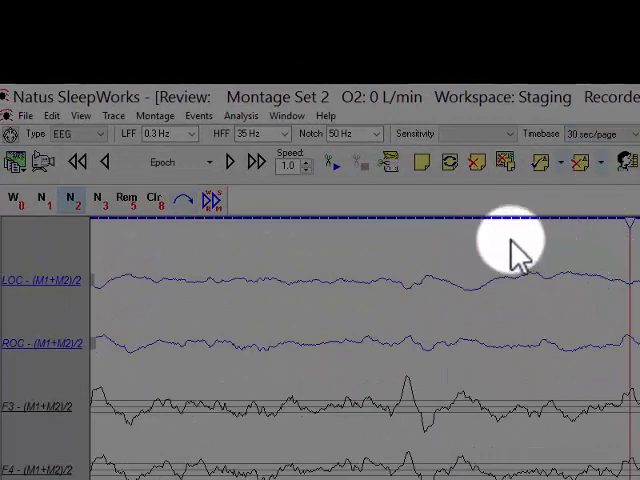
mouse_move(198, 204)
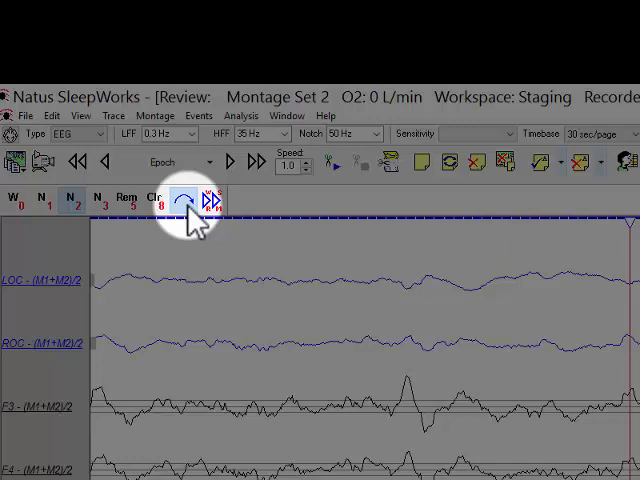
mouse_move(216, 324)
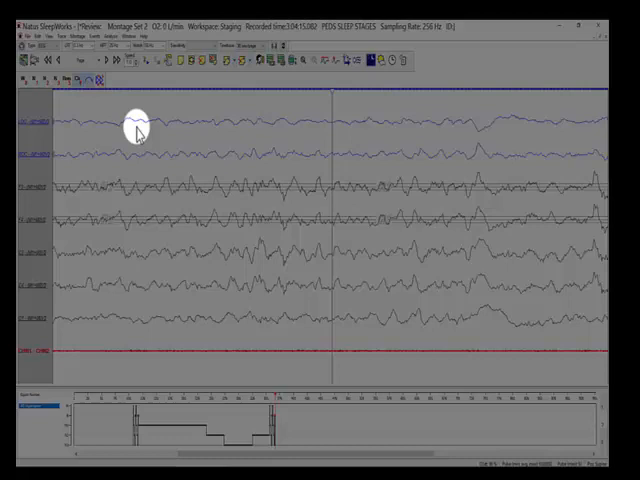
mouse_move(204, 84)
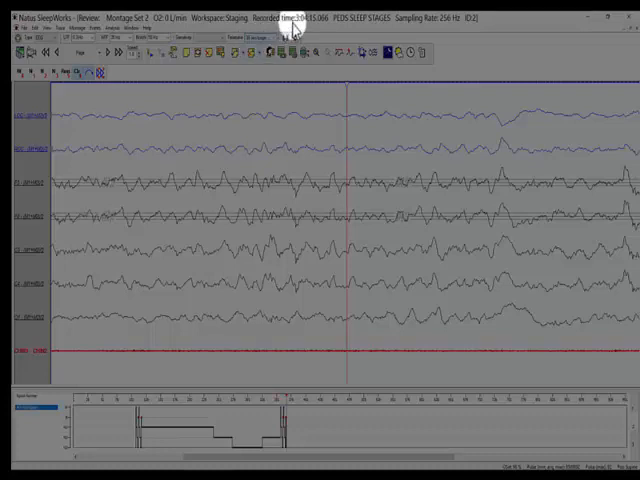
Set the timebase to 2 min/page.
left_click(288, 36)
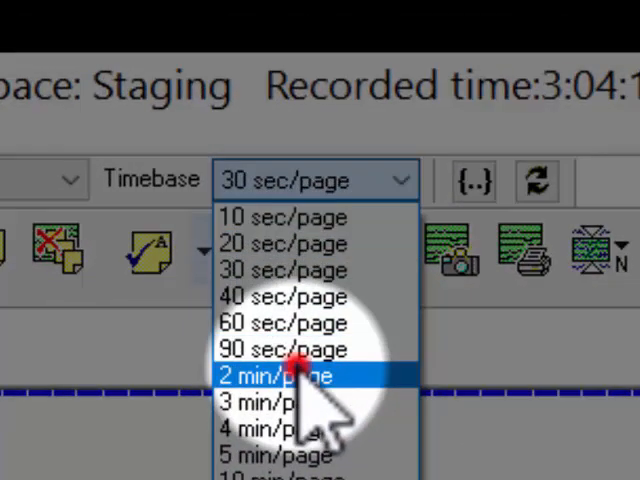
left_click(280, 374)
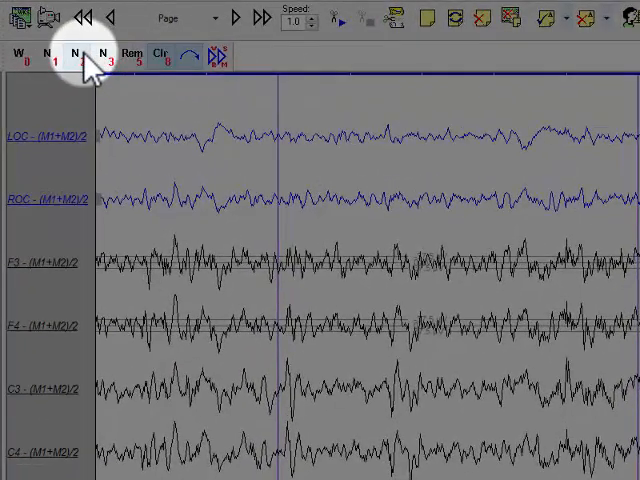
Stage successive epochs as N1, N3 and a further stage from the Staging toolbar.
left_click(76, 56)
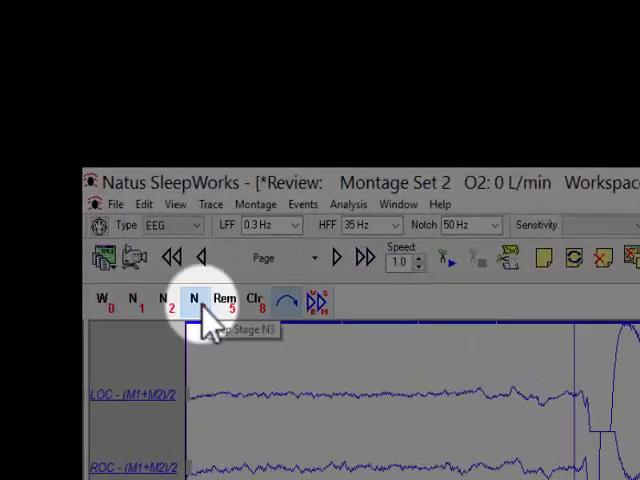
left_click(196, 304)
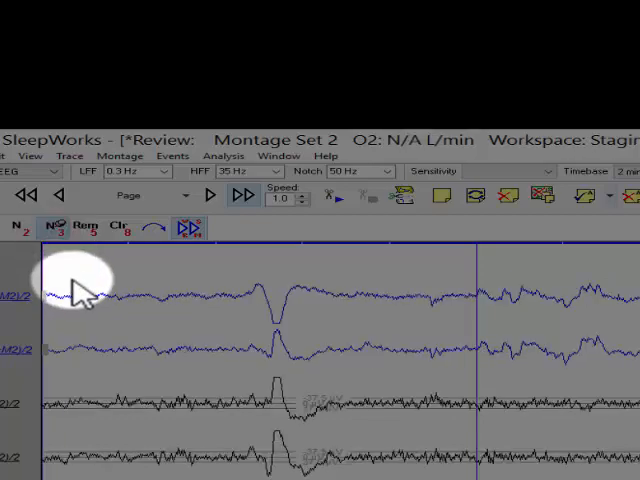
left_click(188, 228)
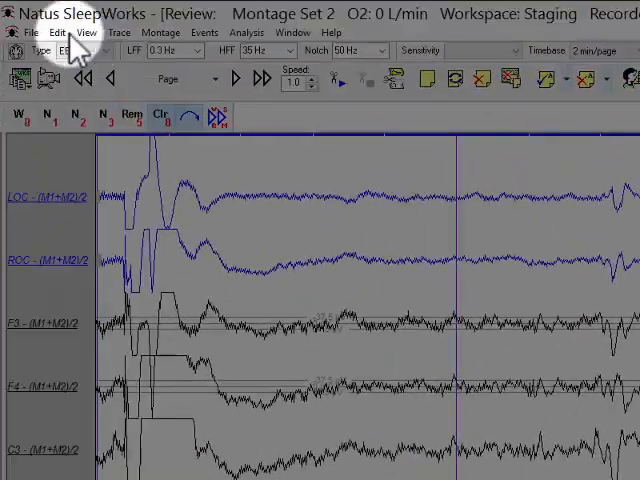
In File > Customize, insert the Staging field into the status bar and apply it.
left_click(28, 32)
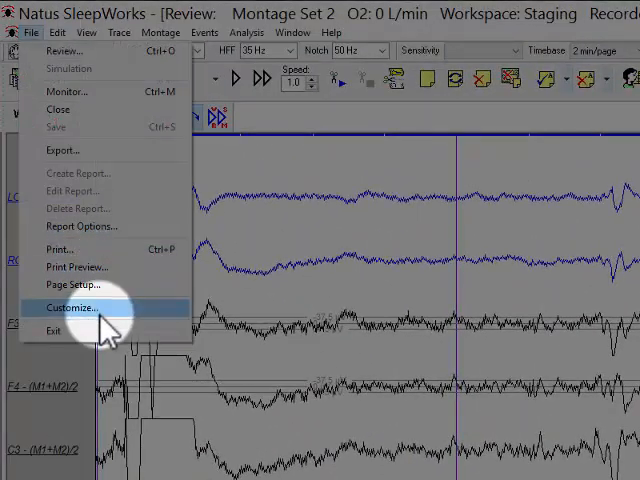
left_click(72, 308)
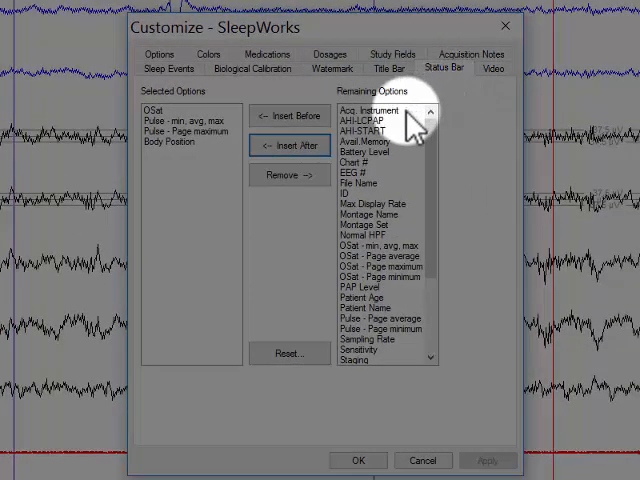
mouse_move(424, 164)
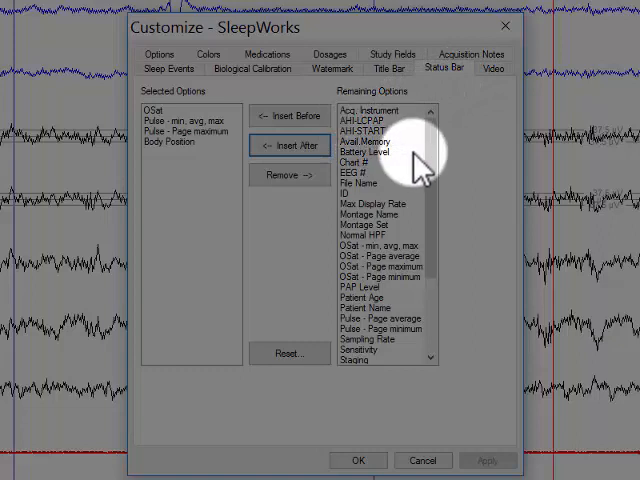
scroll("down", 3)
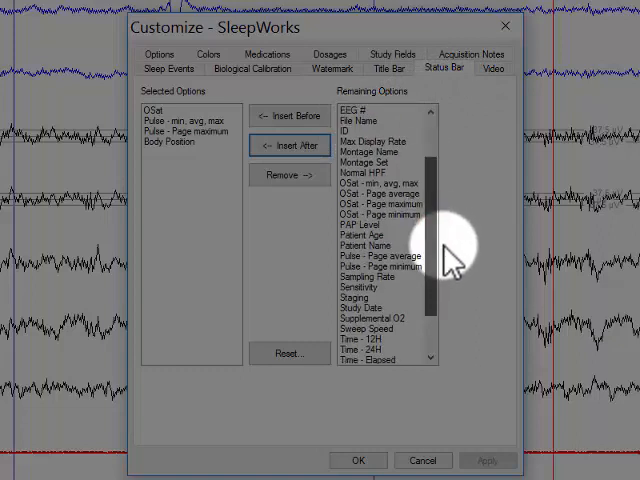
left_click(360, 300)
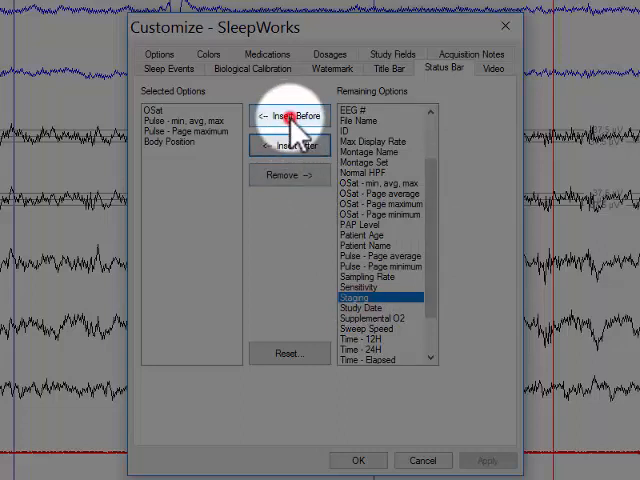
left_click(288, 116)
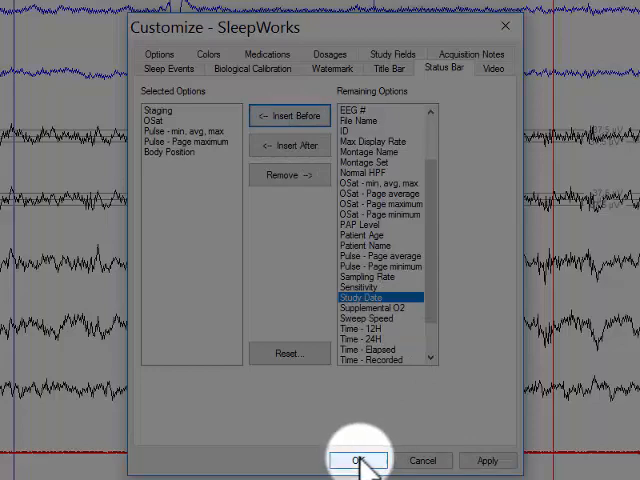
left_click(358, 460)
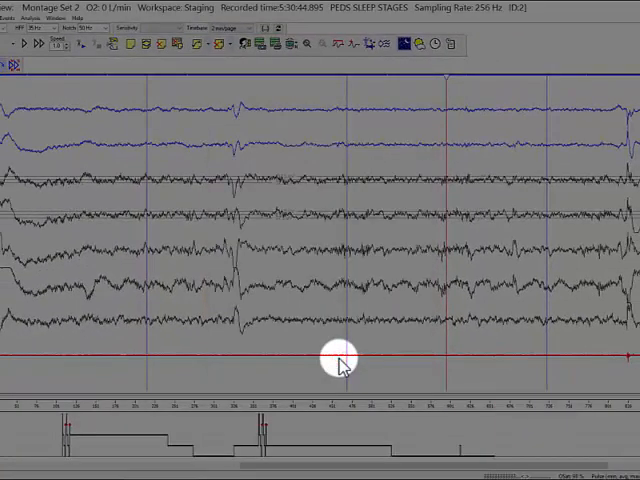